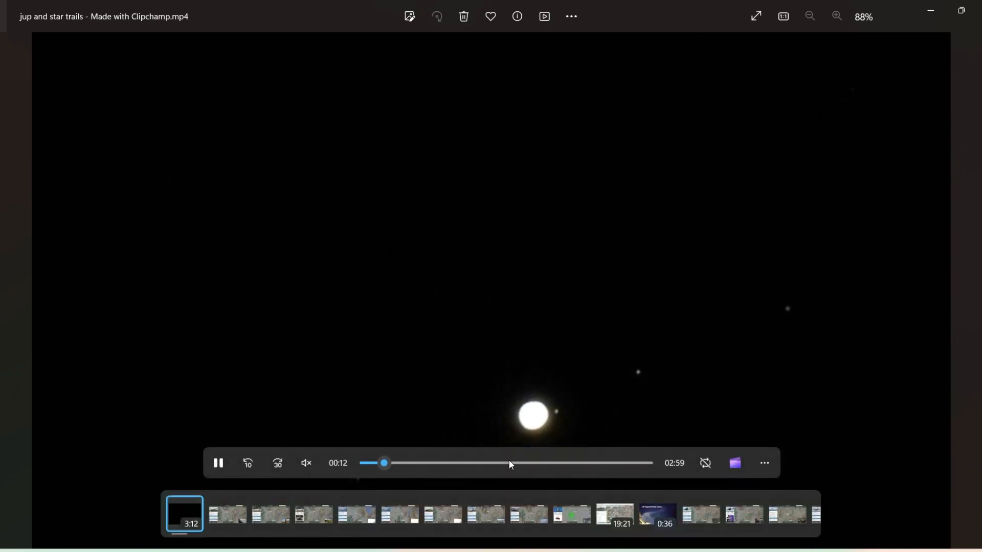
Drag the seek bar to about 1:55 of the 'jup and star trails' video
left_click_drag(384, 463, 531, 463)
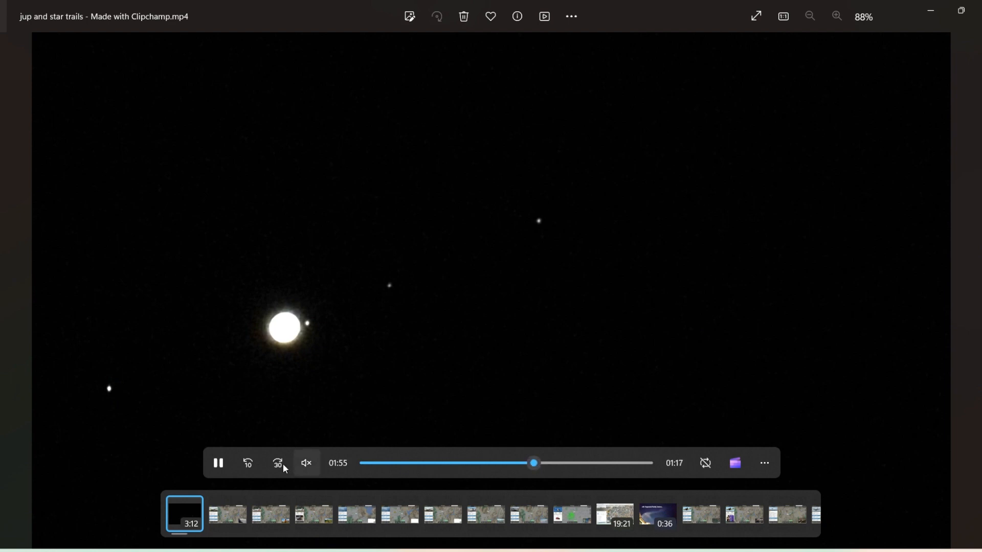
mouse_move(219, 462)
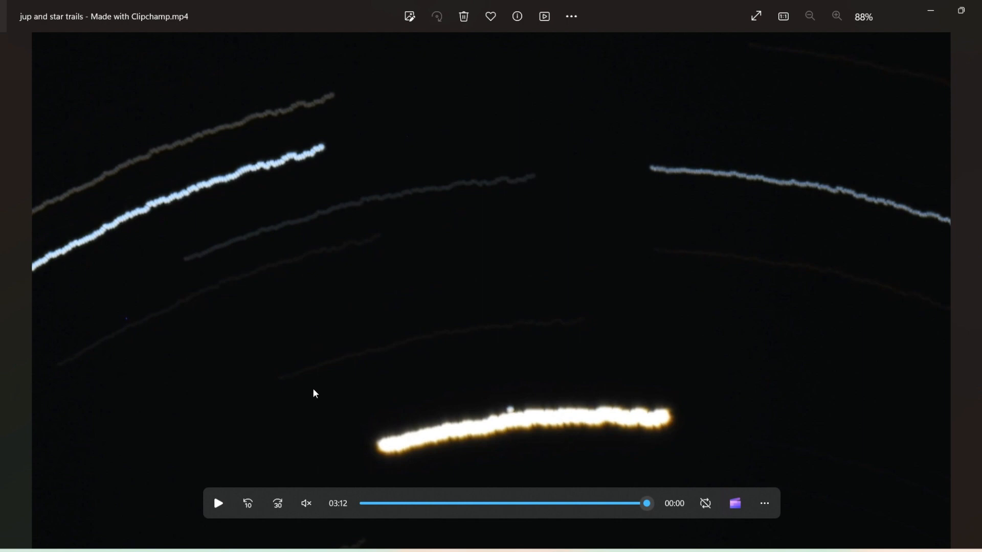
mouse_move(307, 416)
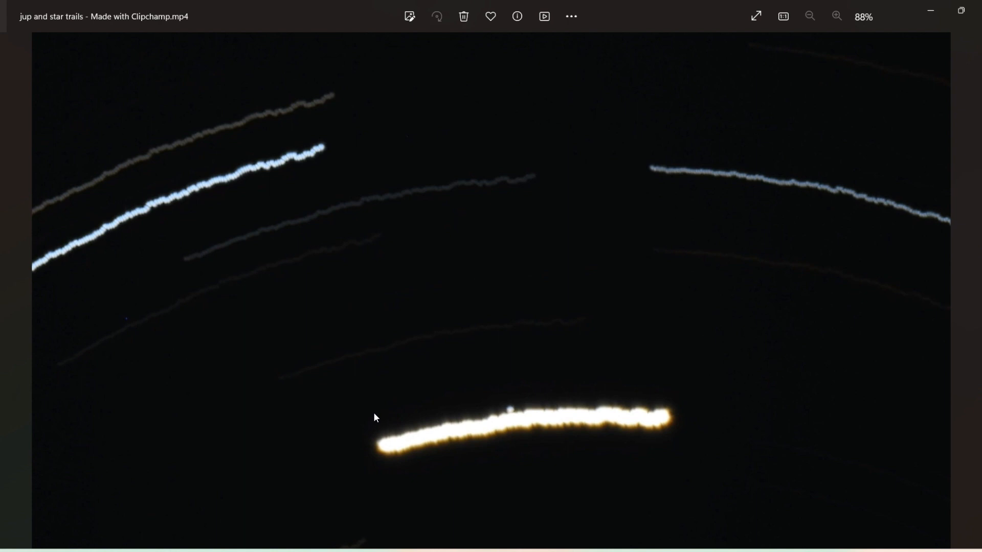
mouse_move(335, 418)
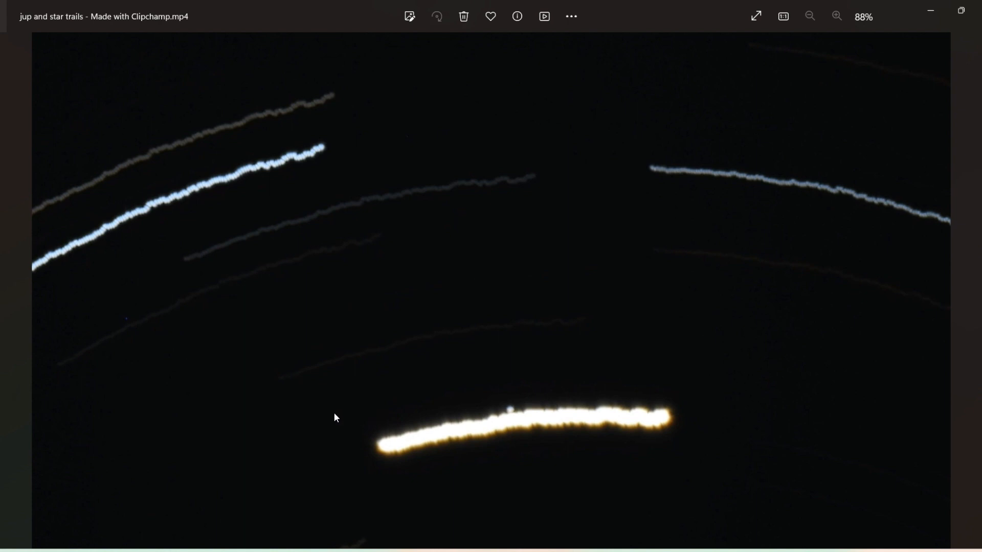